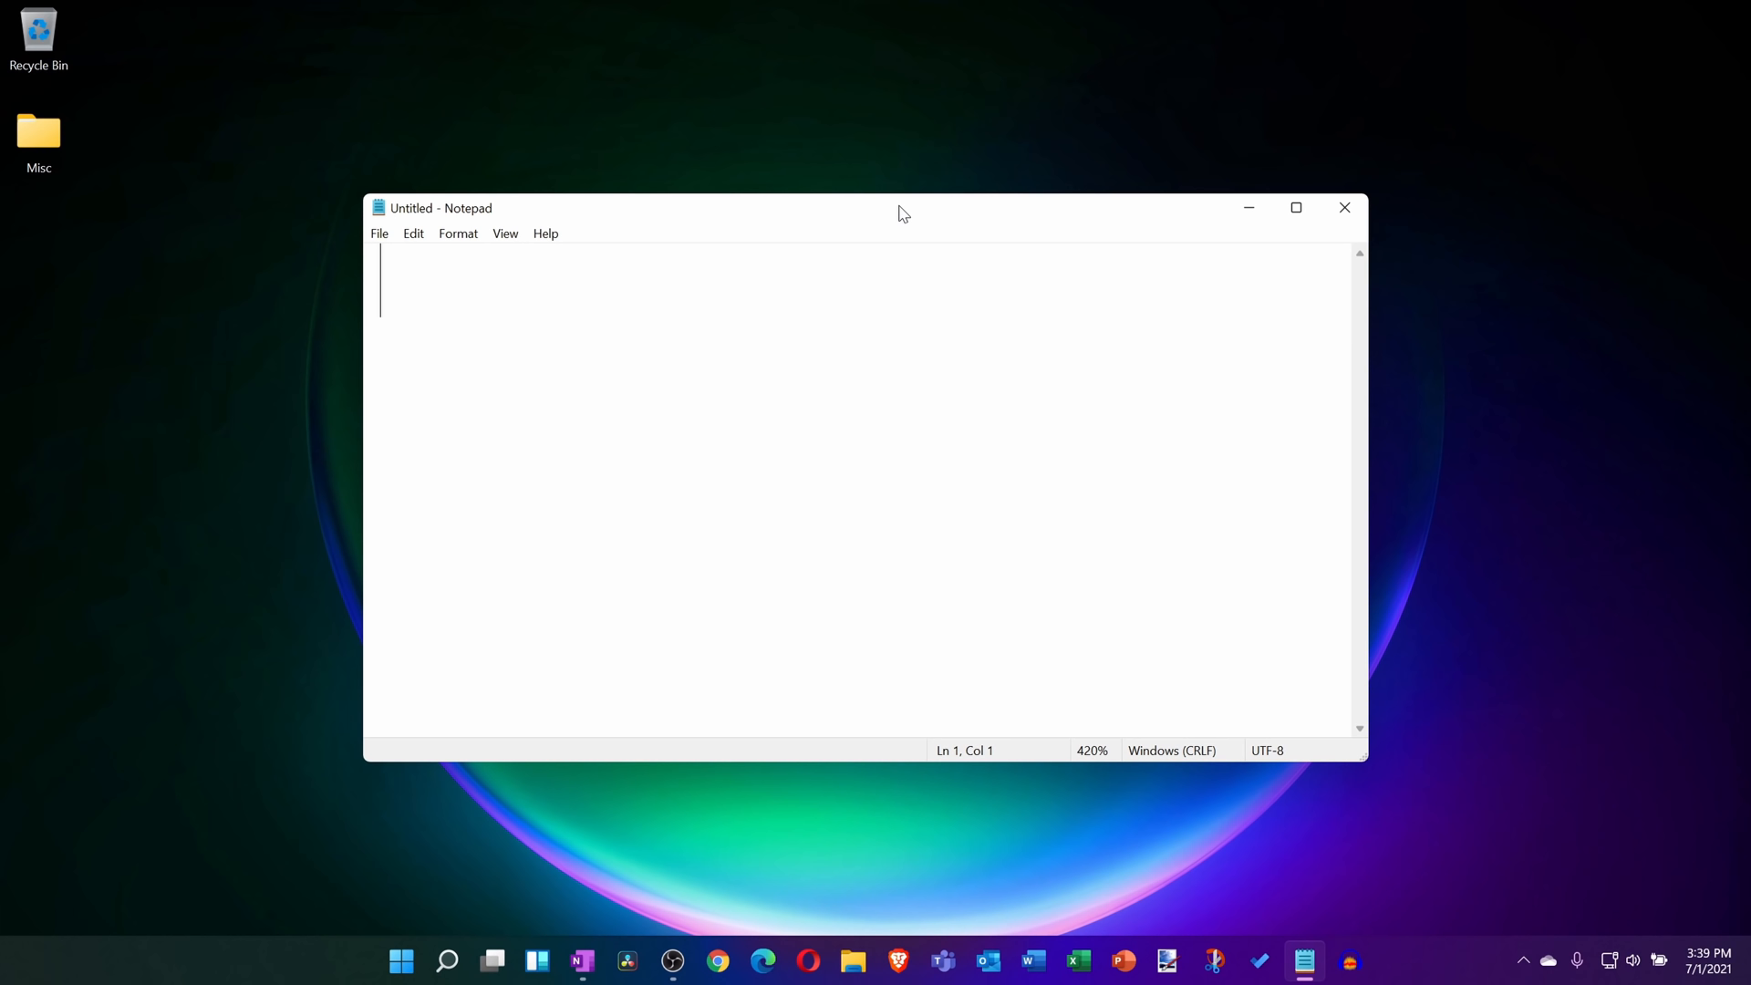
mouse_move(784, 332)
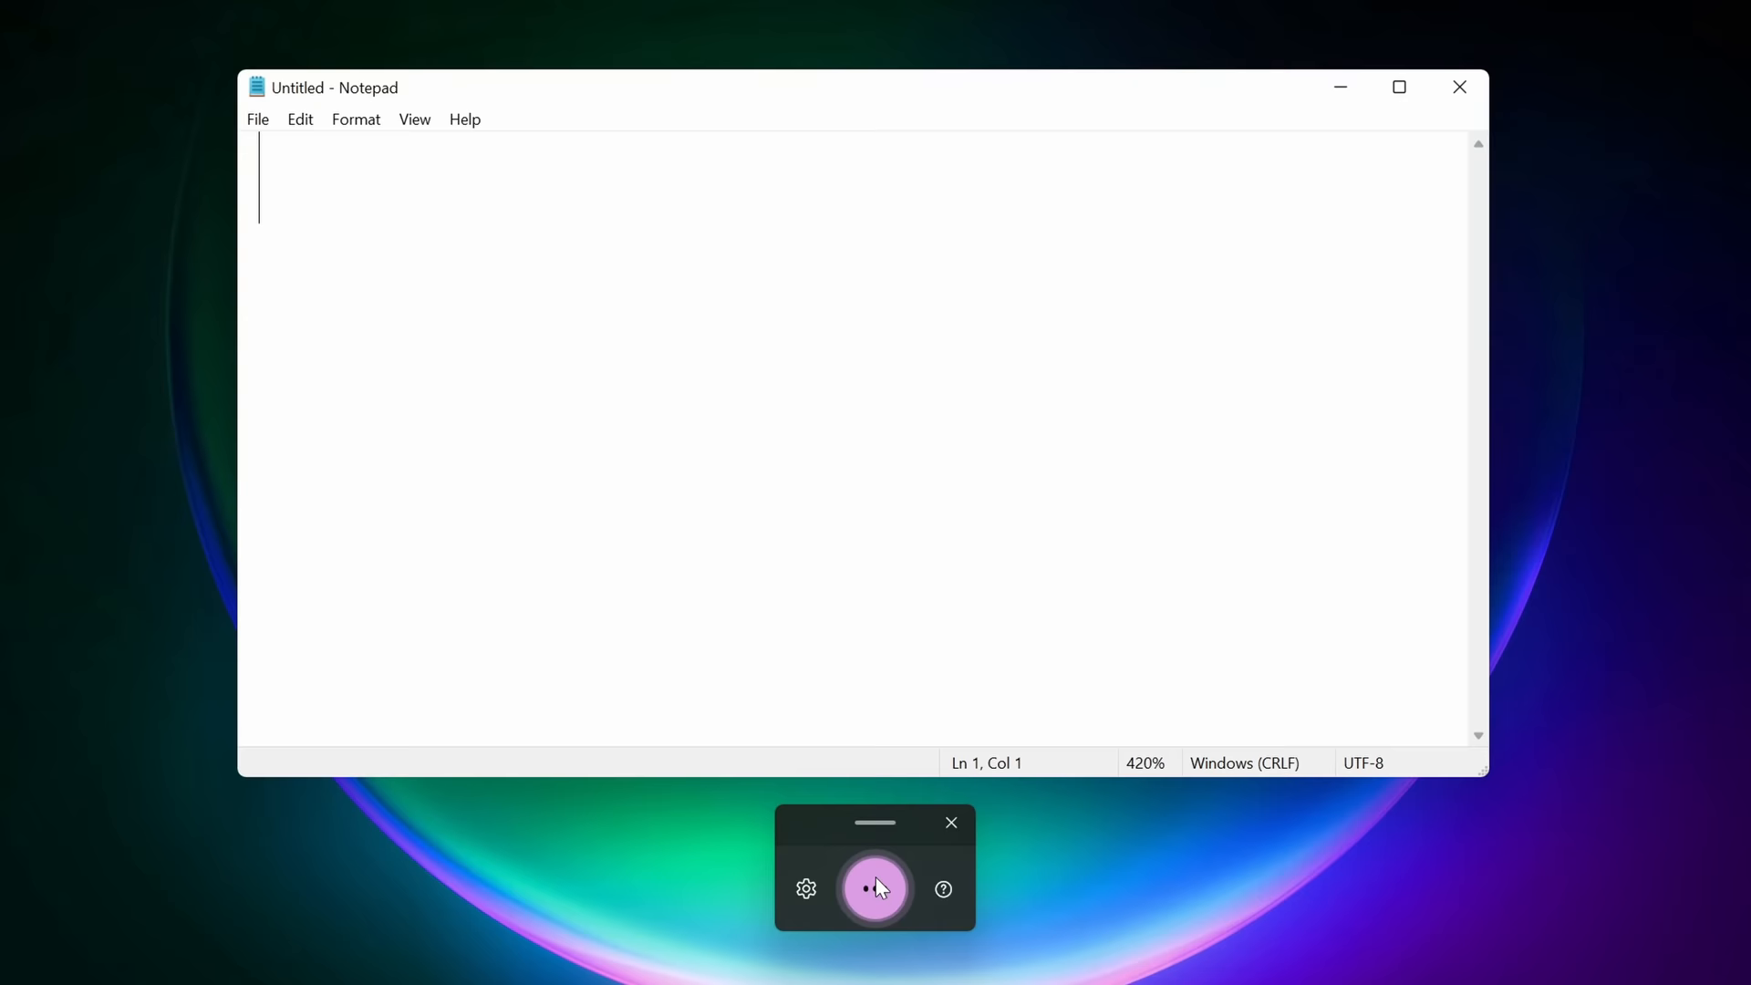
Review the voice typing settings, leaving auto punctuation on, and close the settings flyout
click(806, 888)
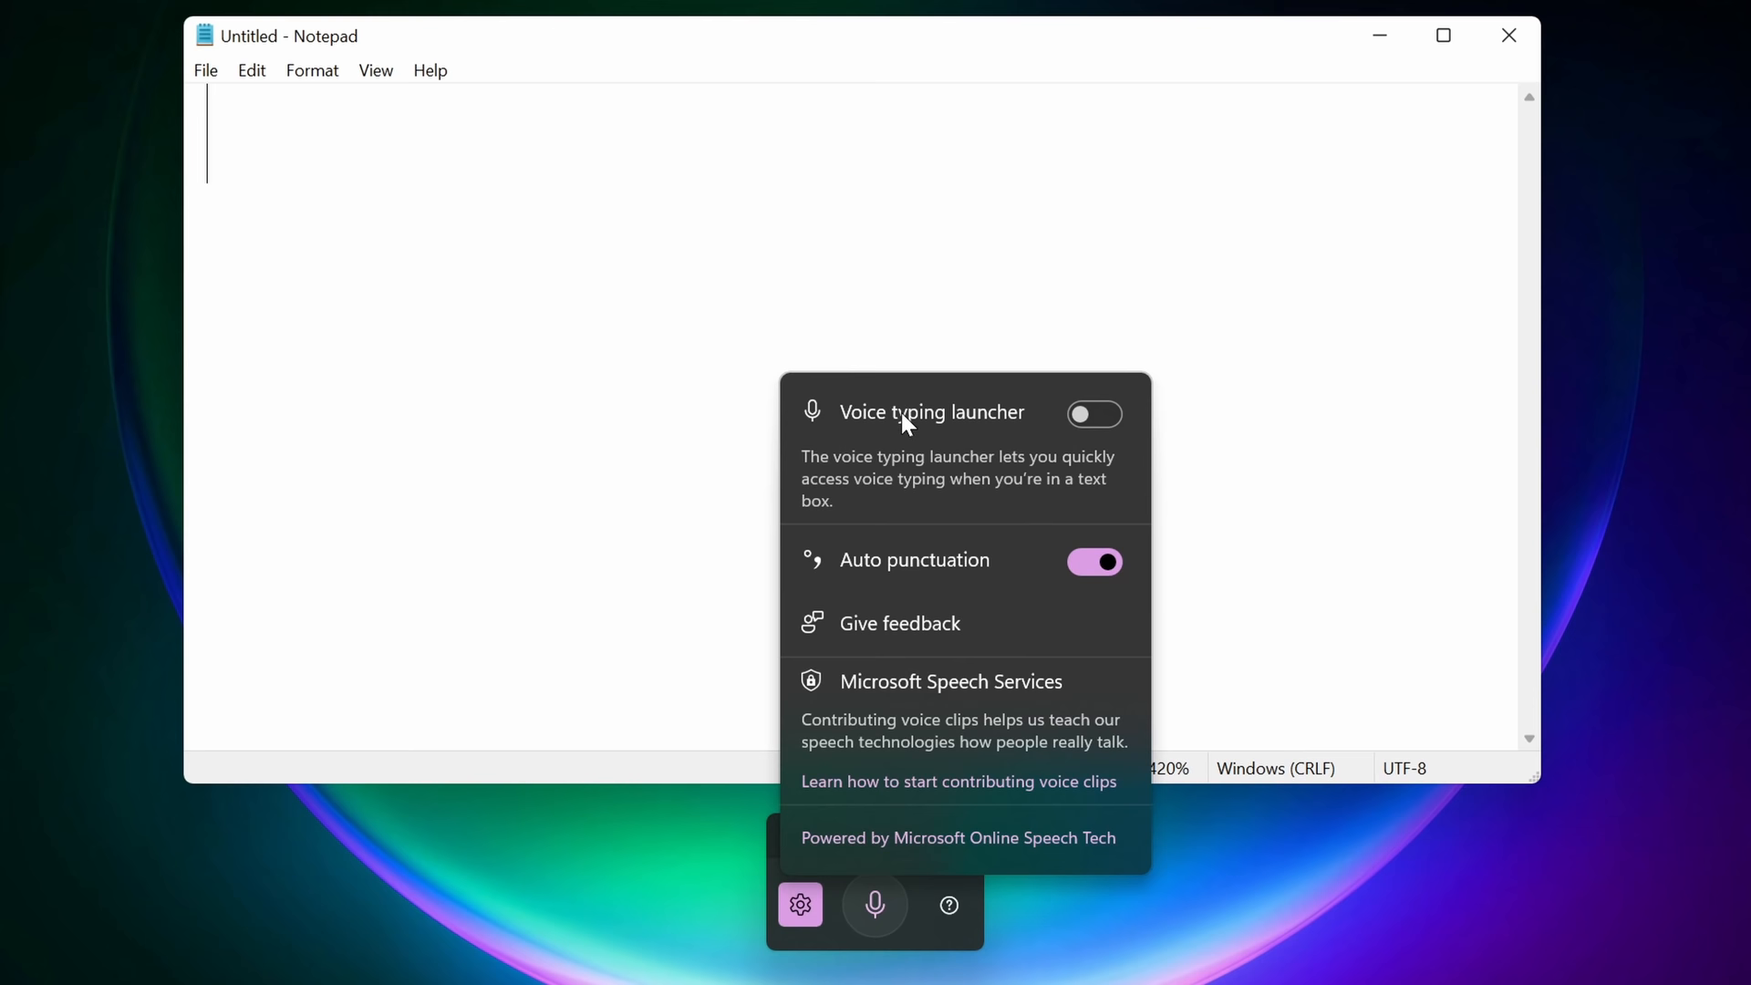
click(799, 905)
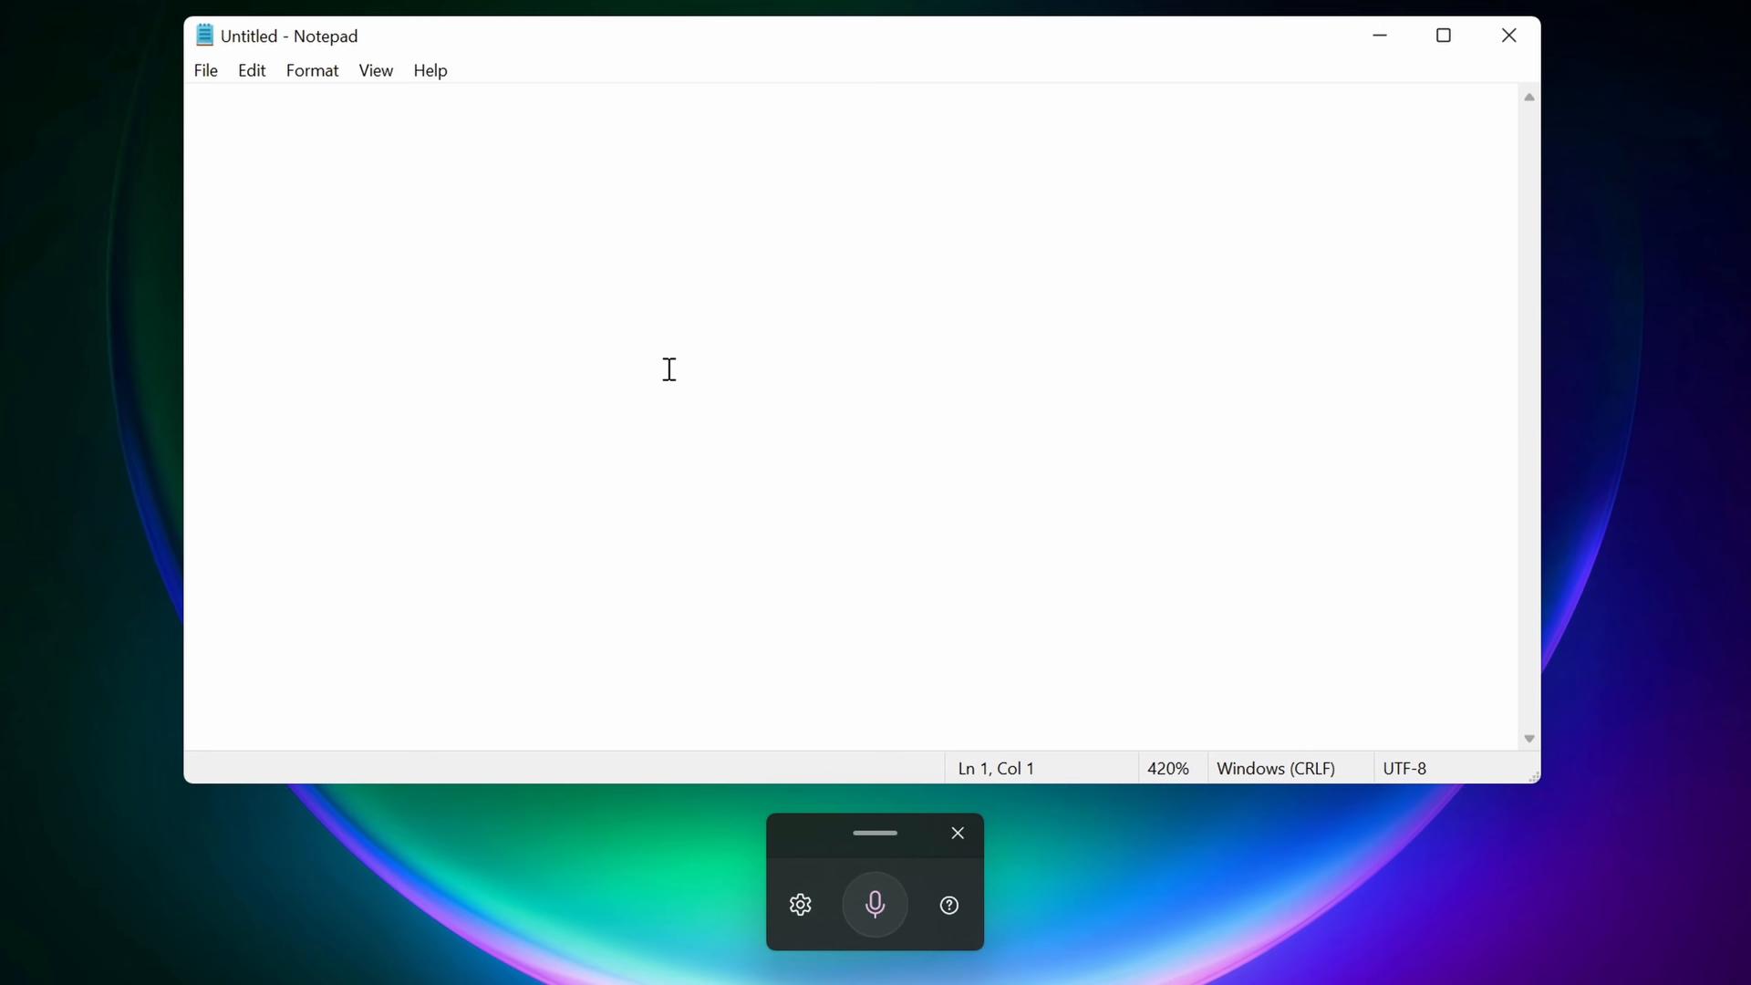
click(874, 905)
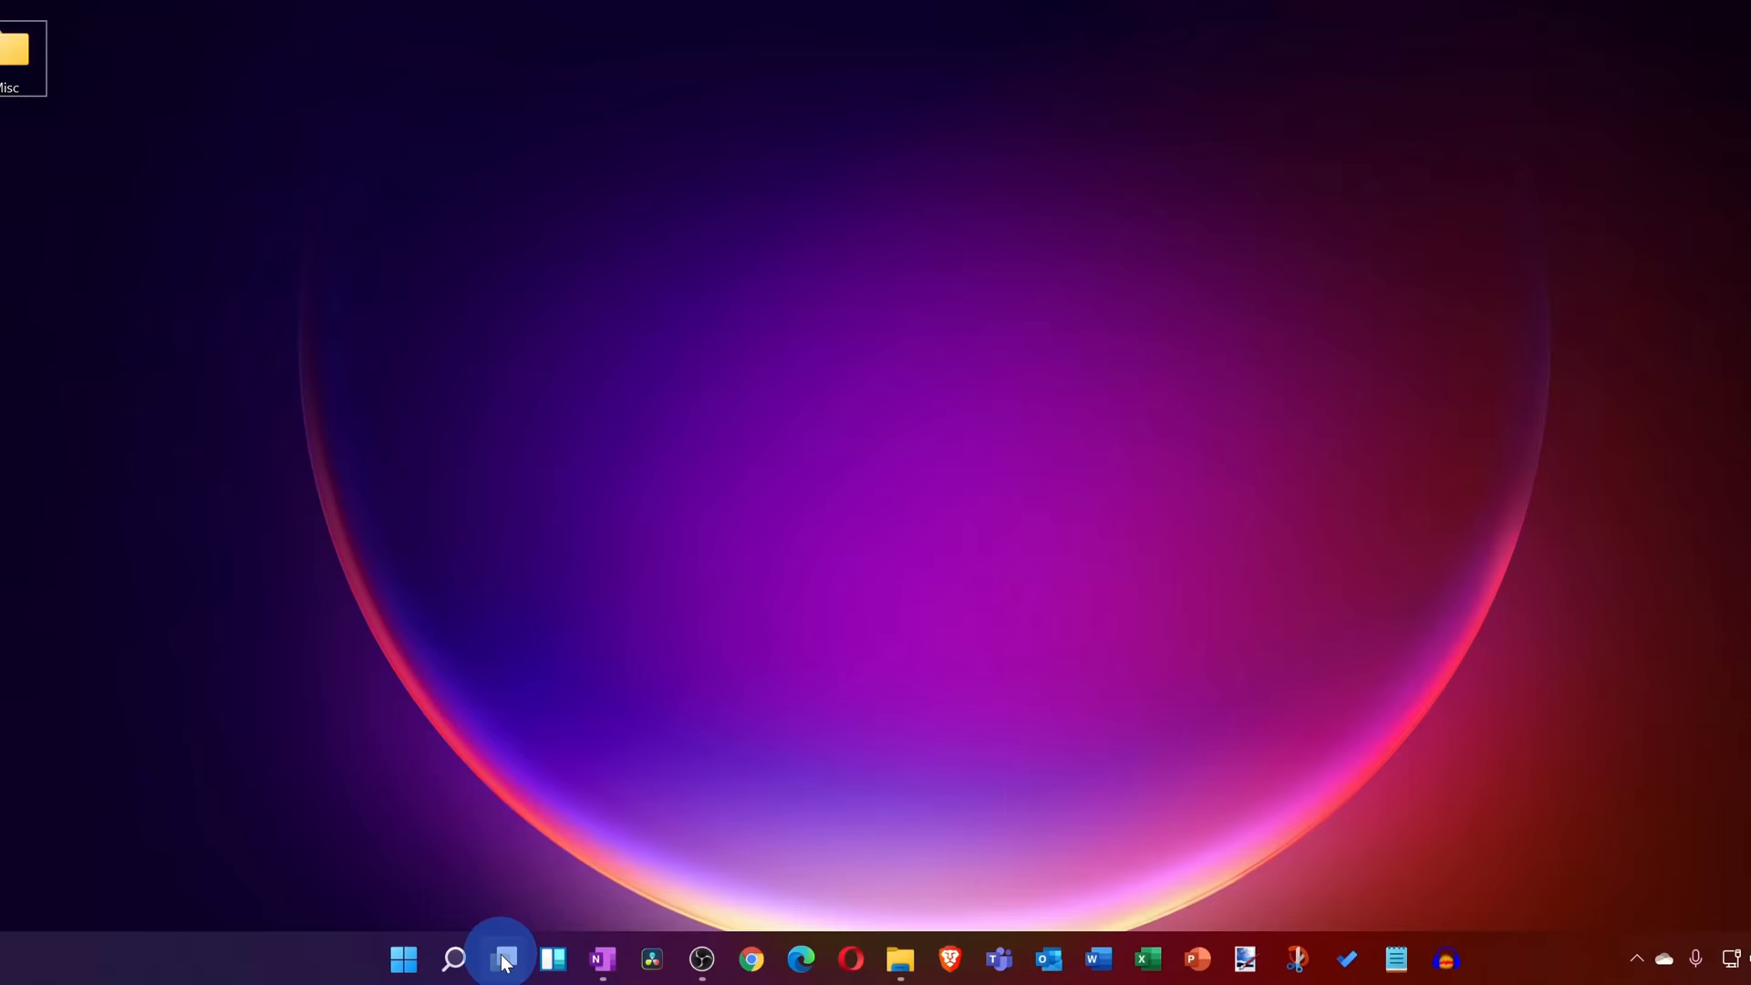
Create a second virtual desktop, Desktop 2, from the Task View overview
click(503, 959)
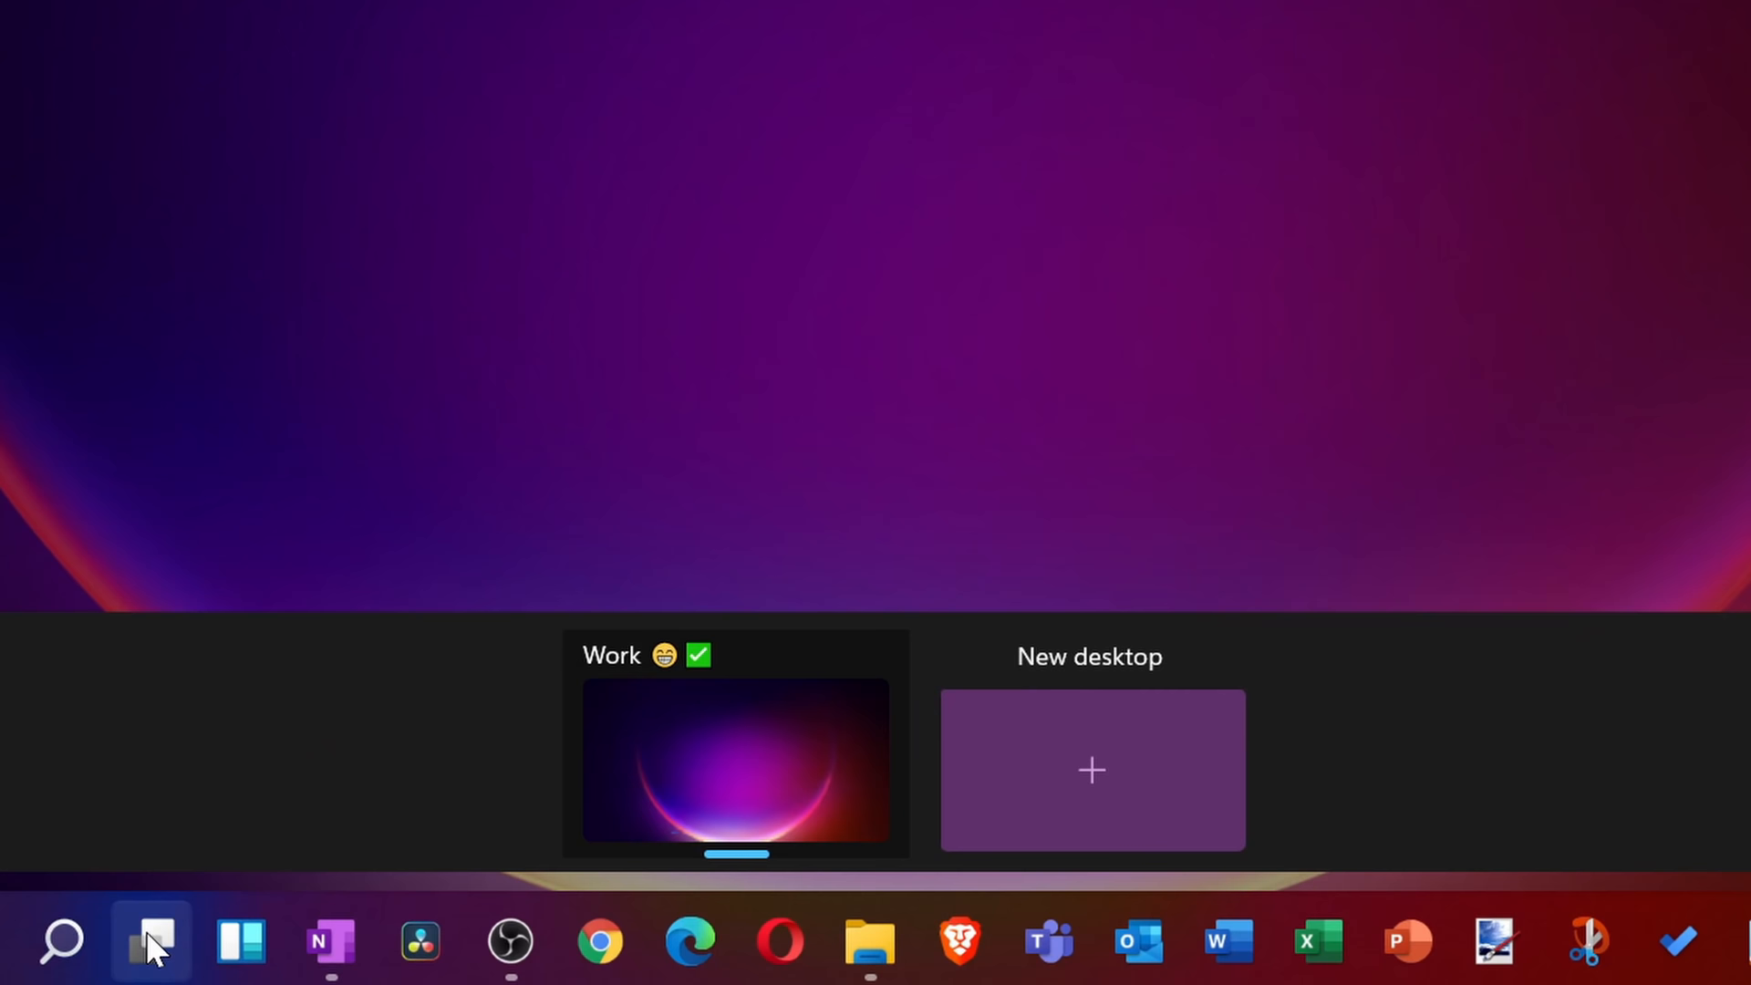
click(1092, 770)
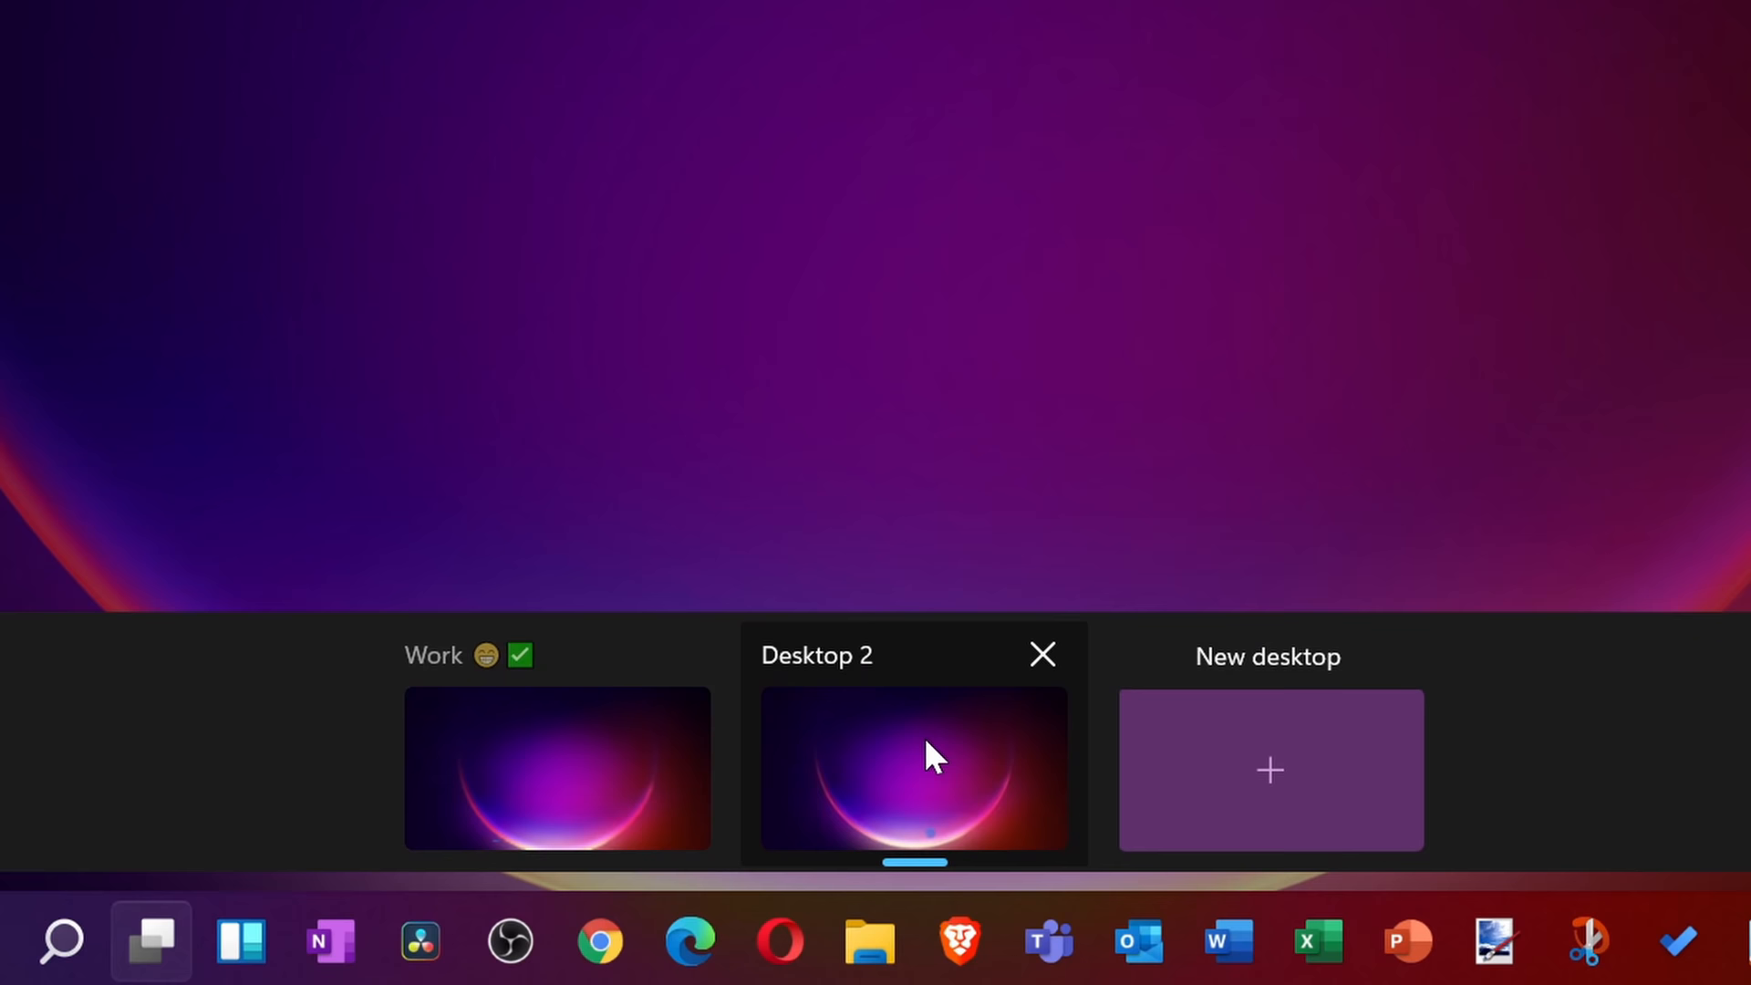
Choose a background for Desktop 2 from its context menu
right_click(925, 761)
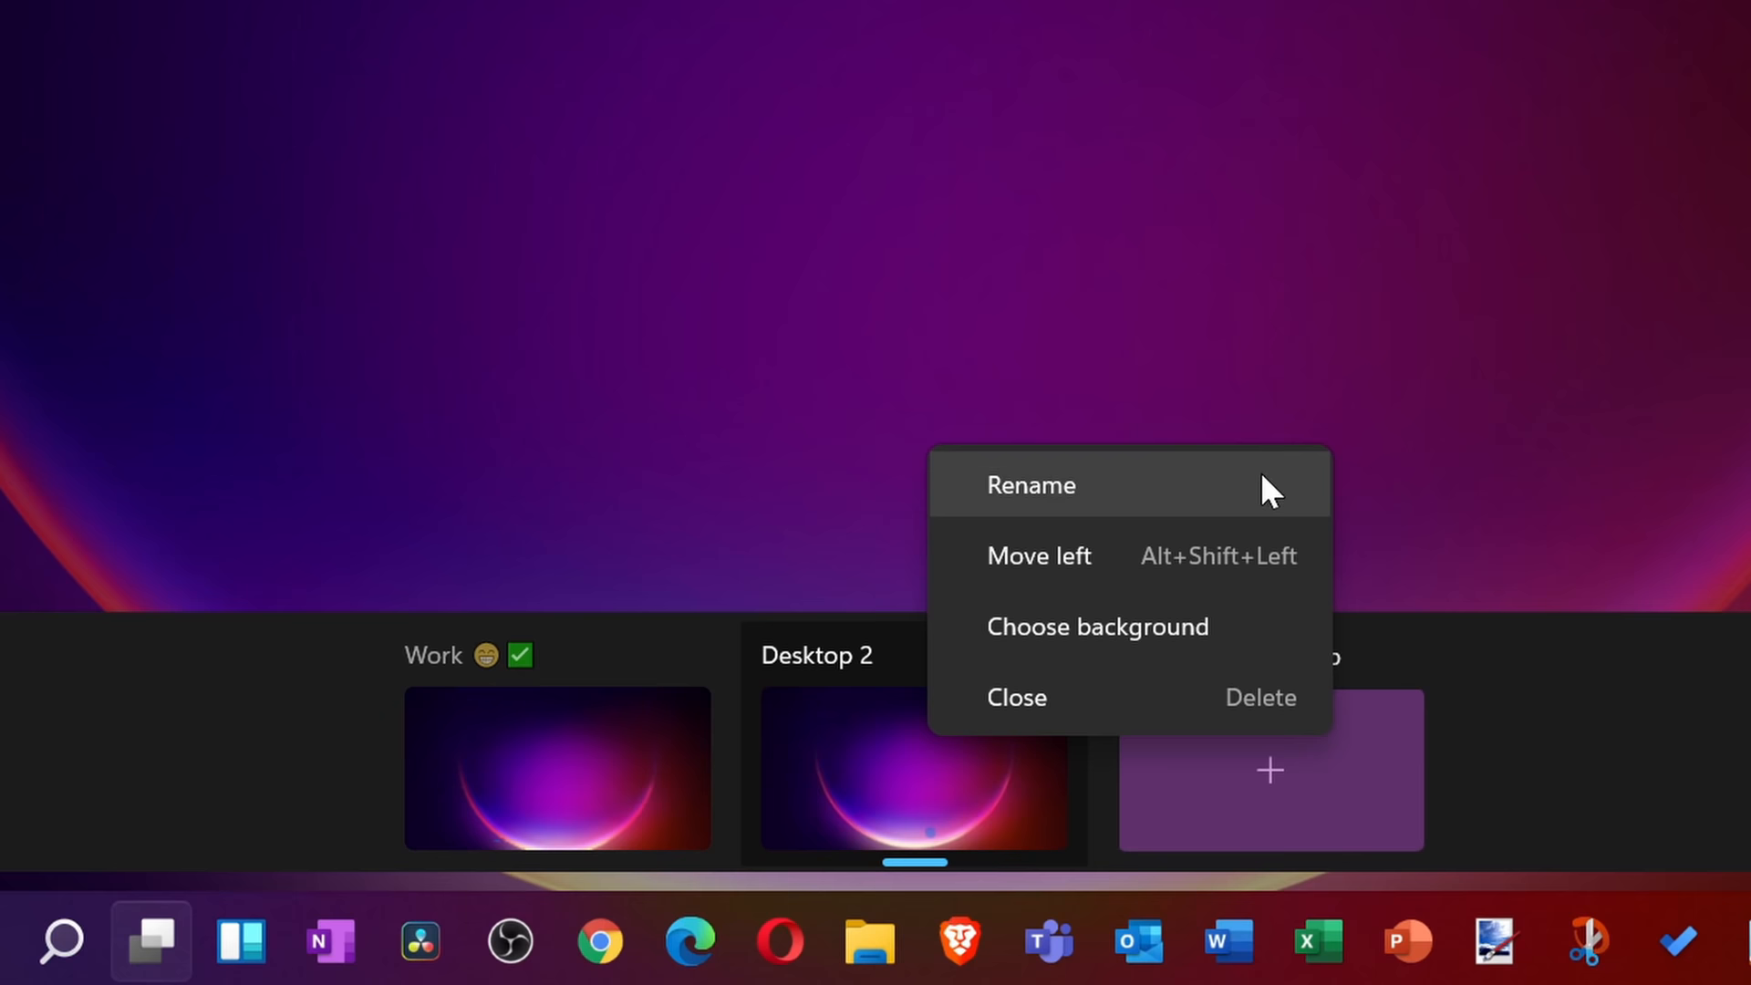
click(1030, 486)
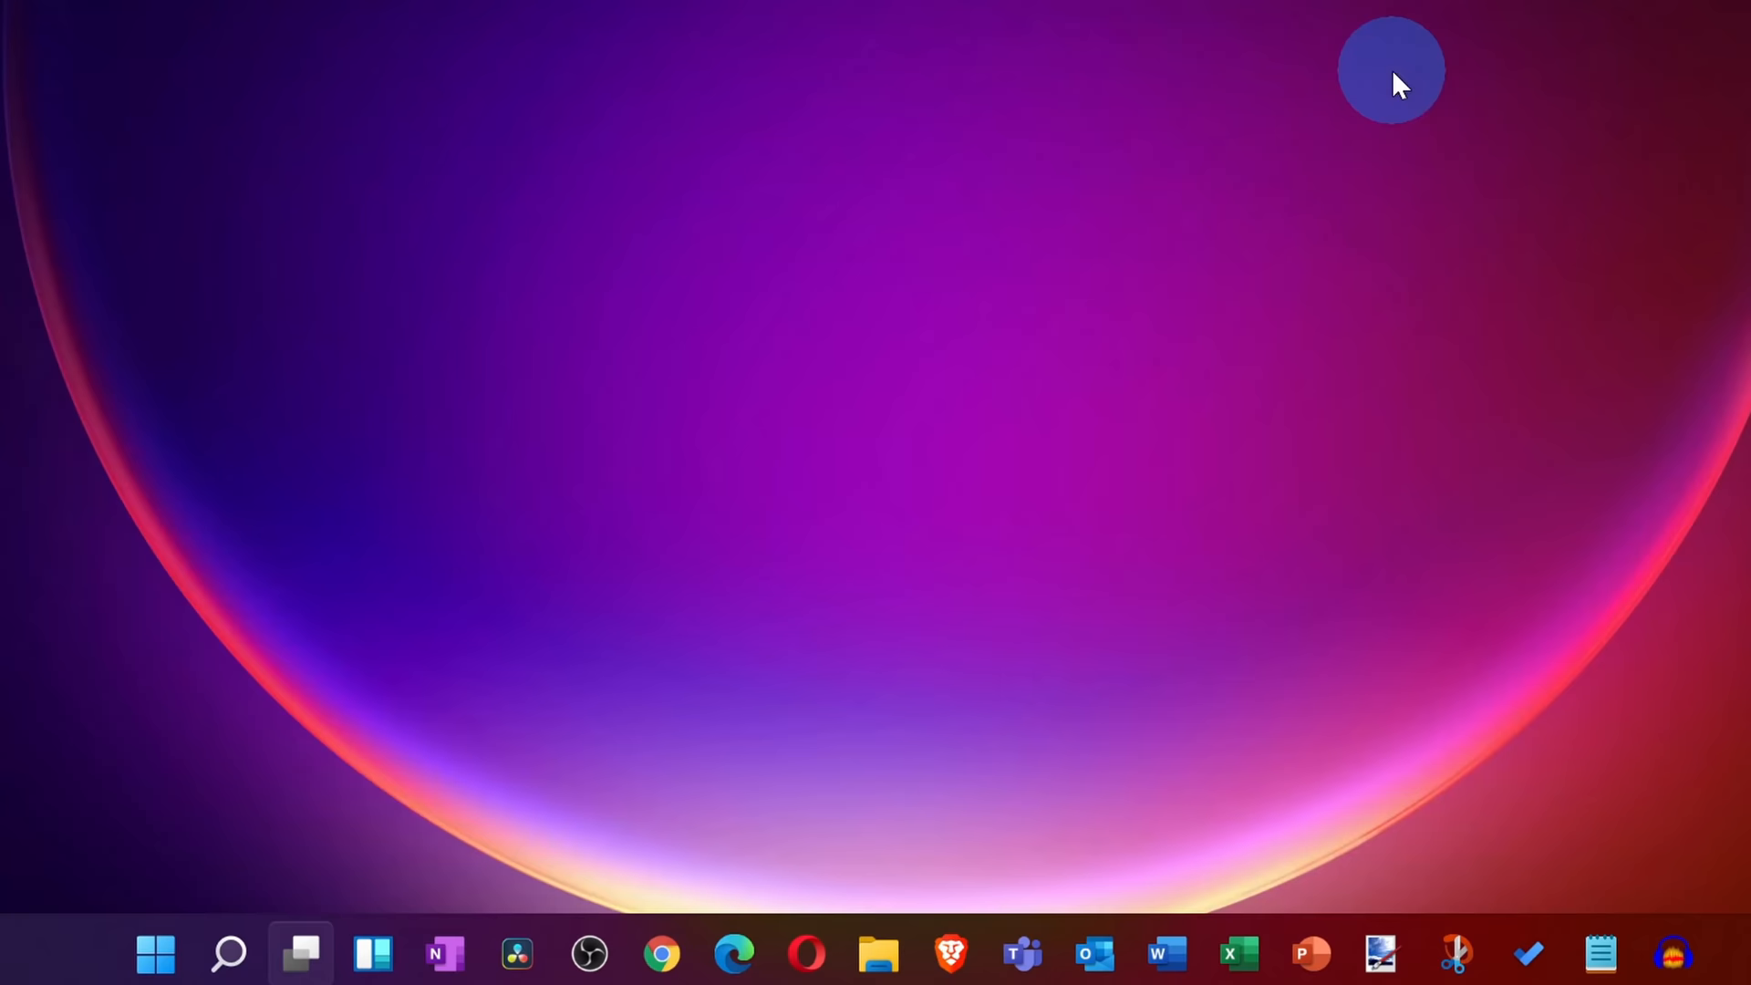
mouse_move(1107, 700)
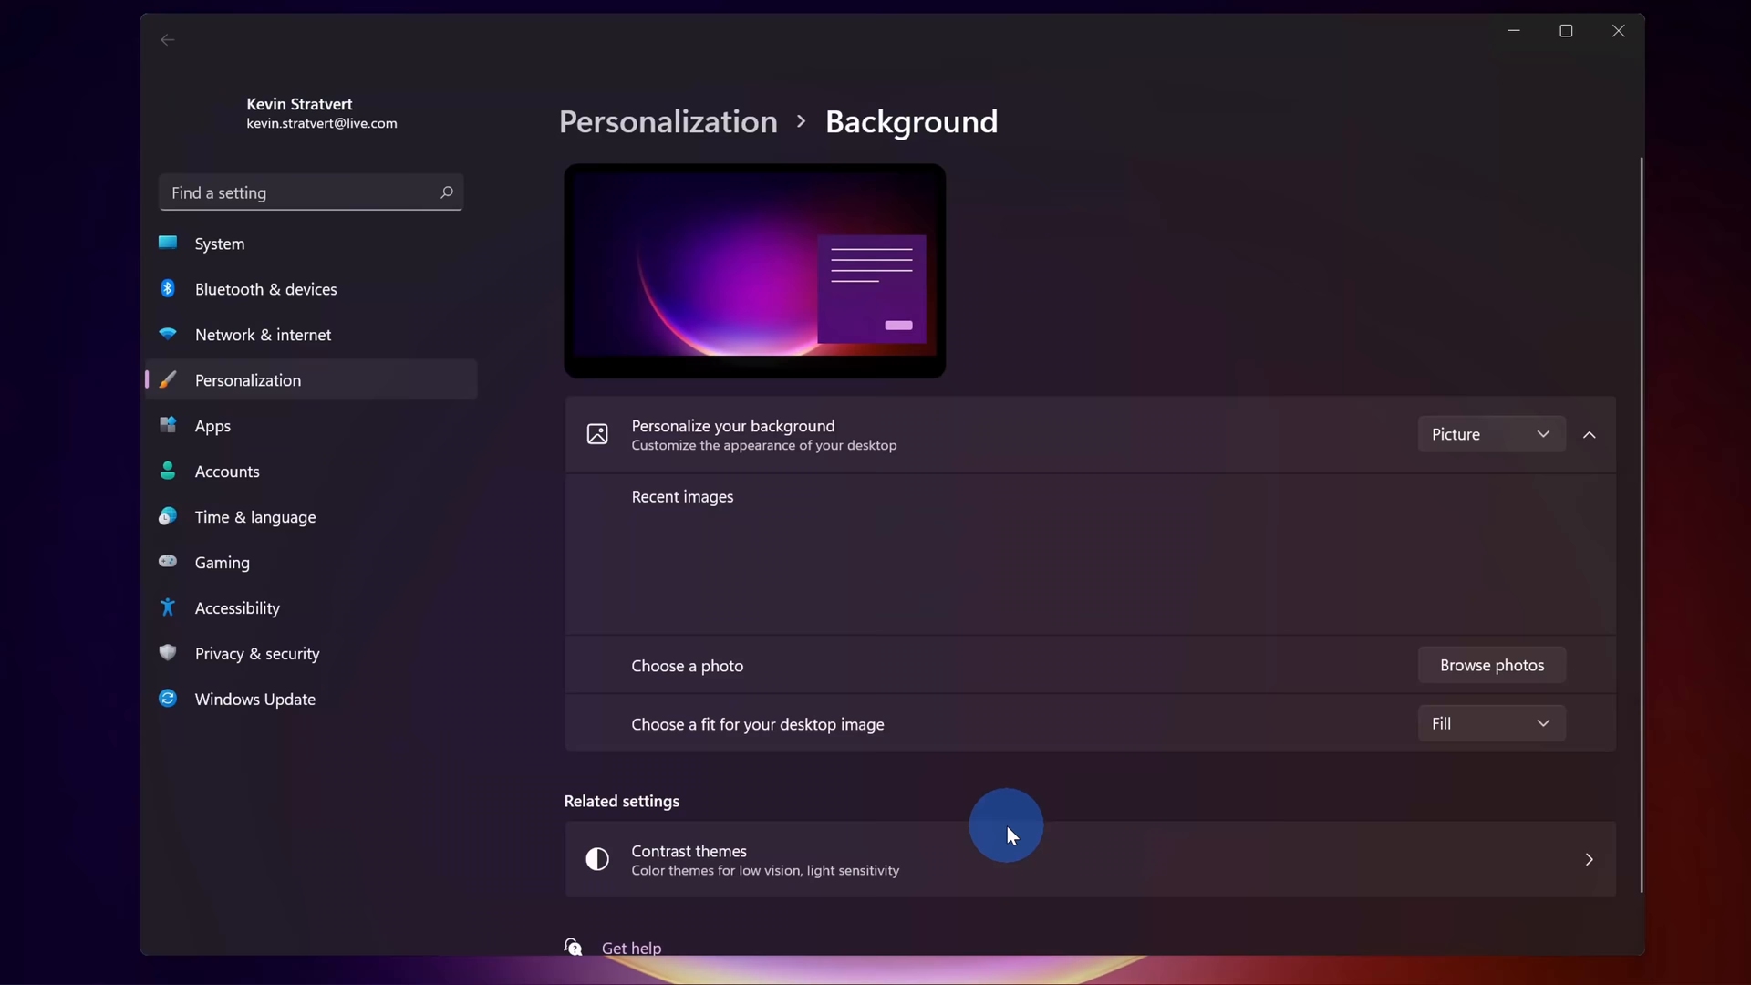
Return to the virtual desktop overview after setting the Play desktop's blue wallpaper
click(216, 944)
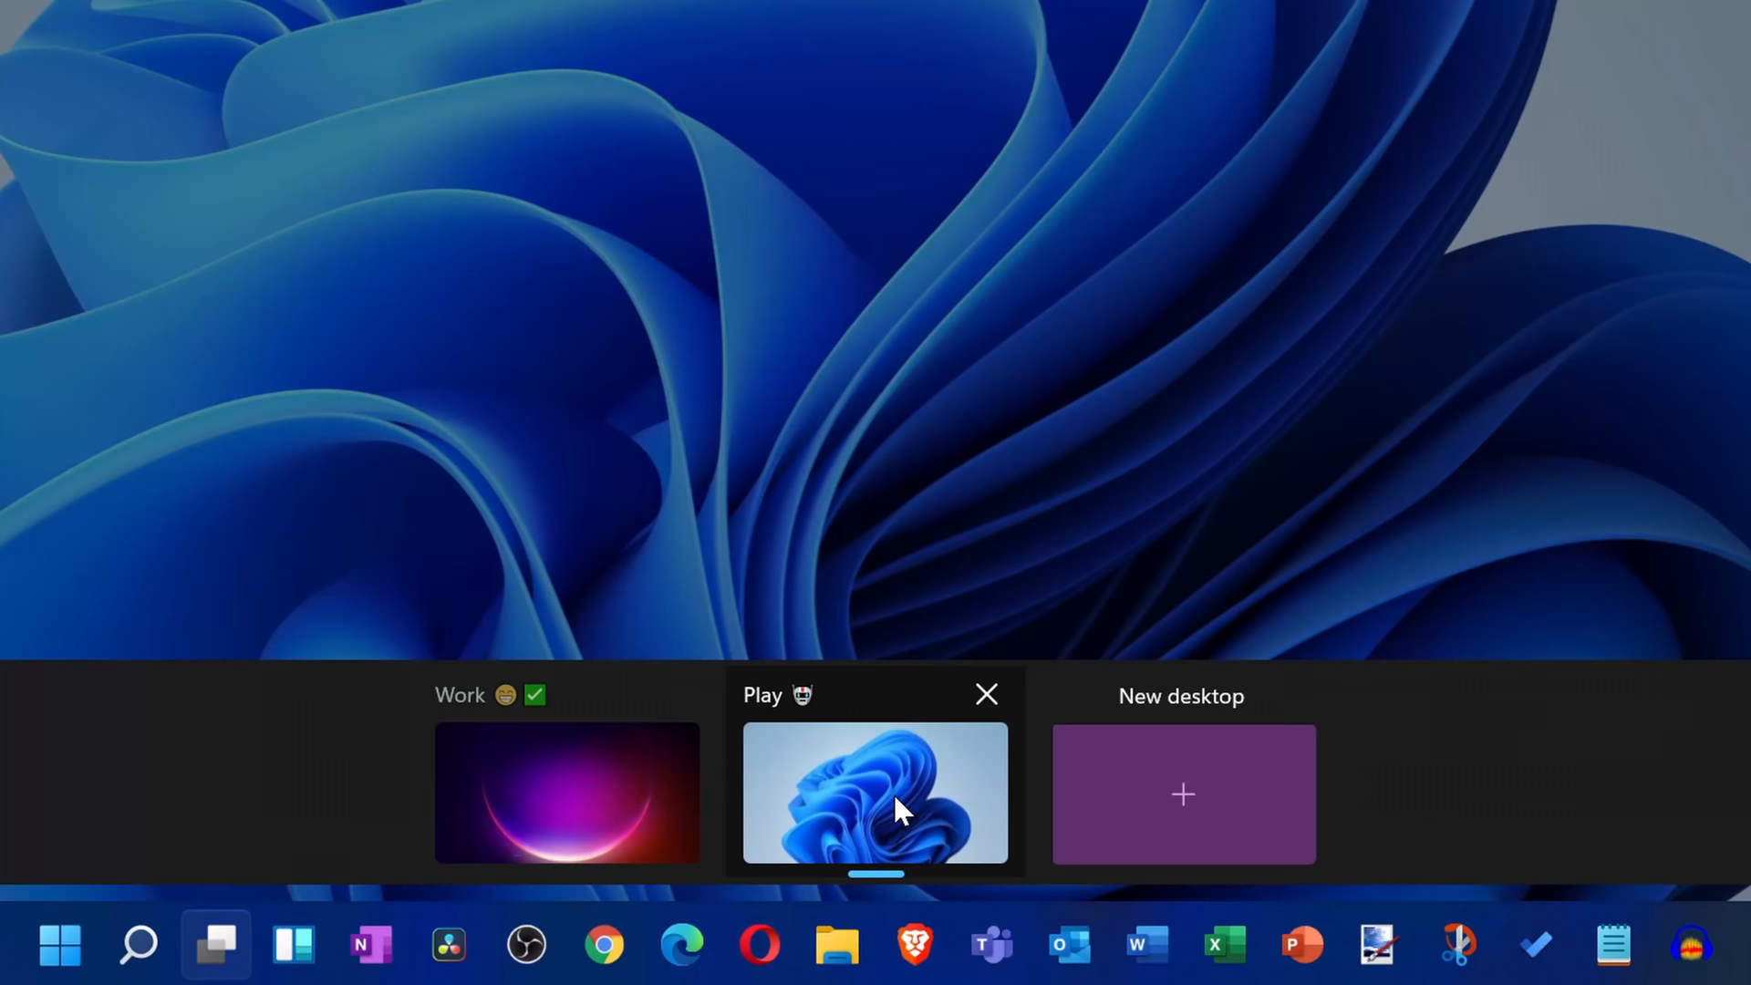
mouse_move(777, 635)
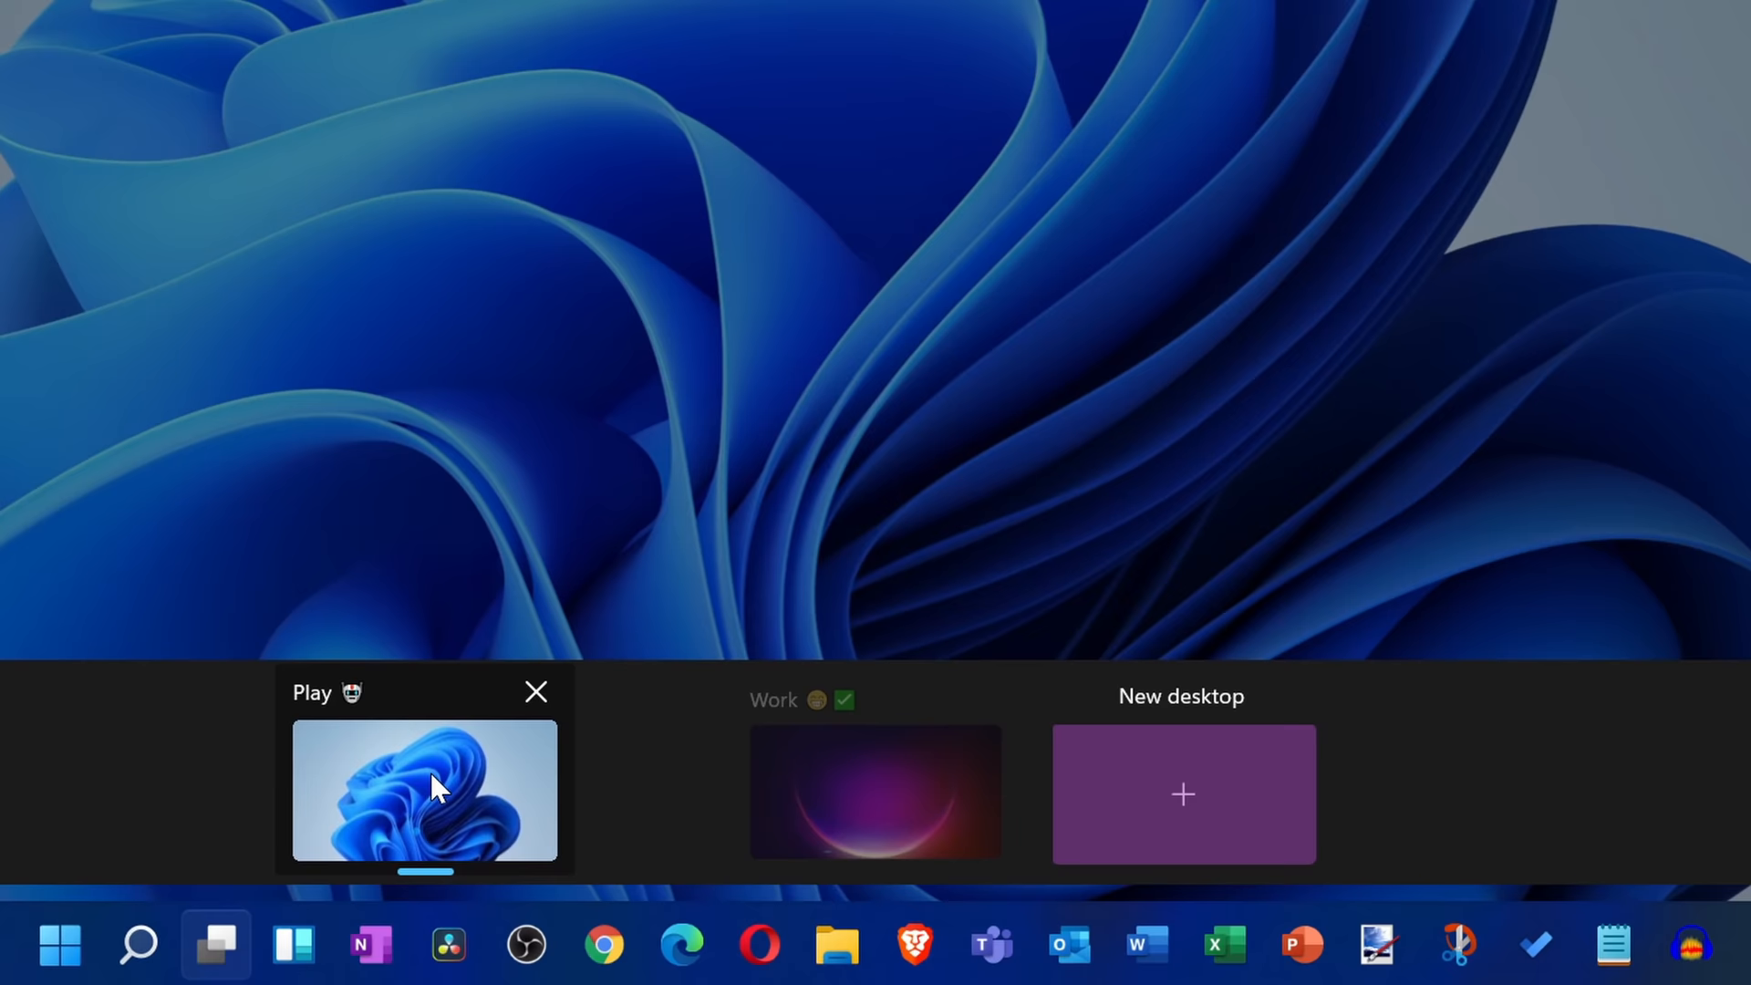
Move the Play desktop ahead of Work in the desktop order
click(874, 791)
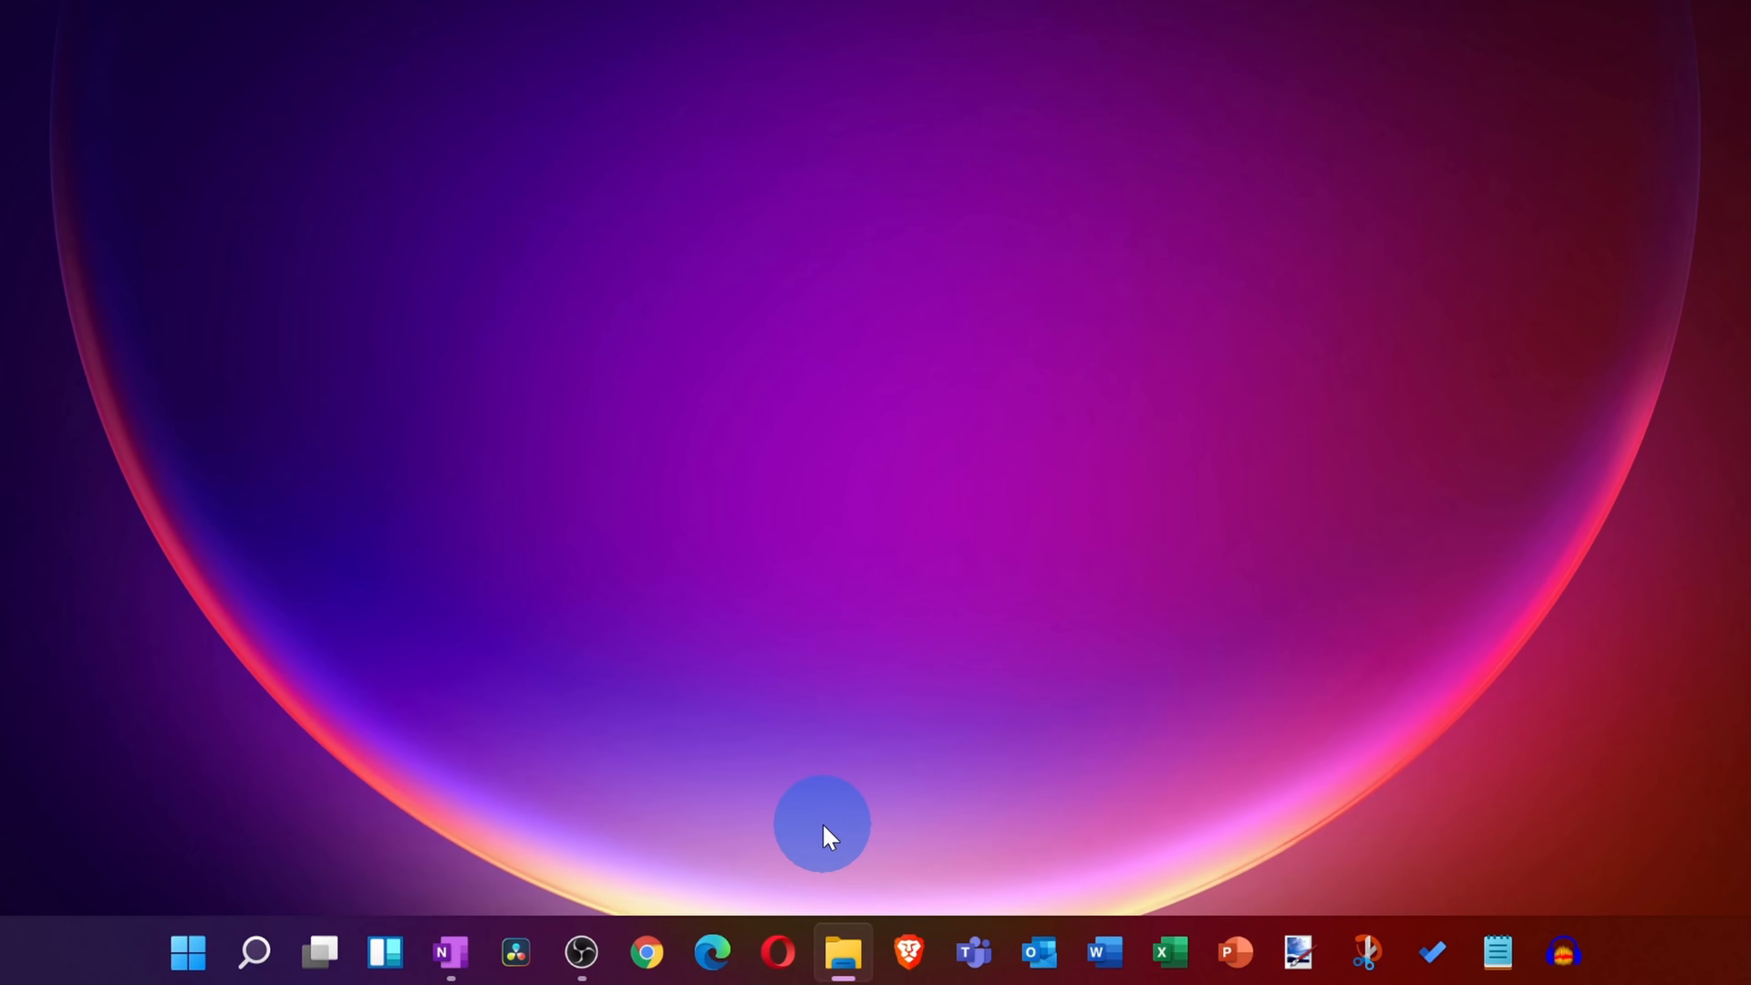
mouse_move(1346, 781)
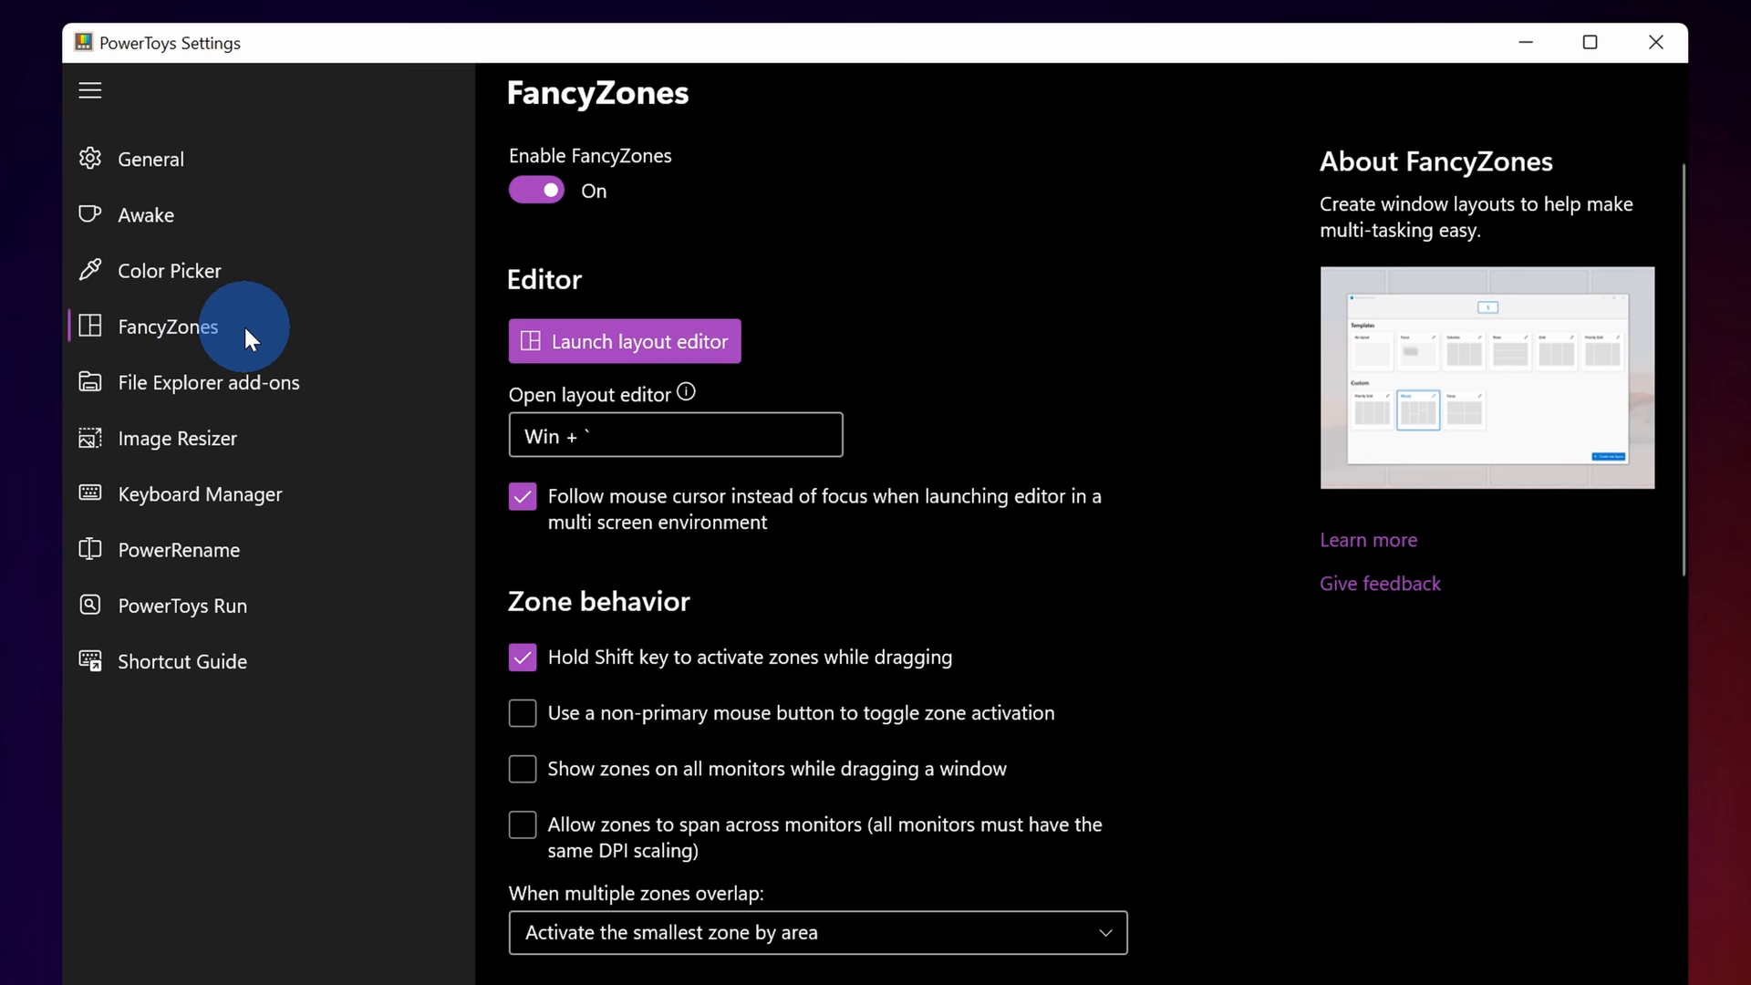
Launch the FancyZones layout editor from PowerToys Settings
click(624, 341)
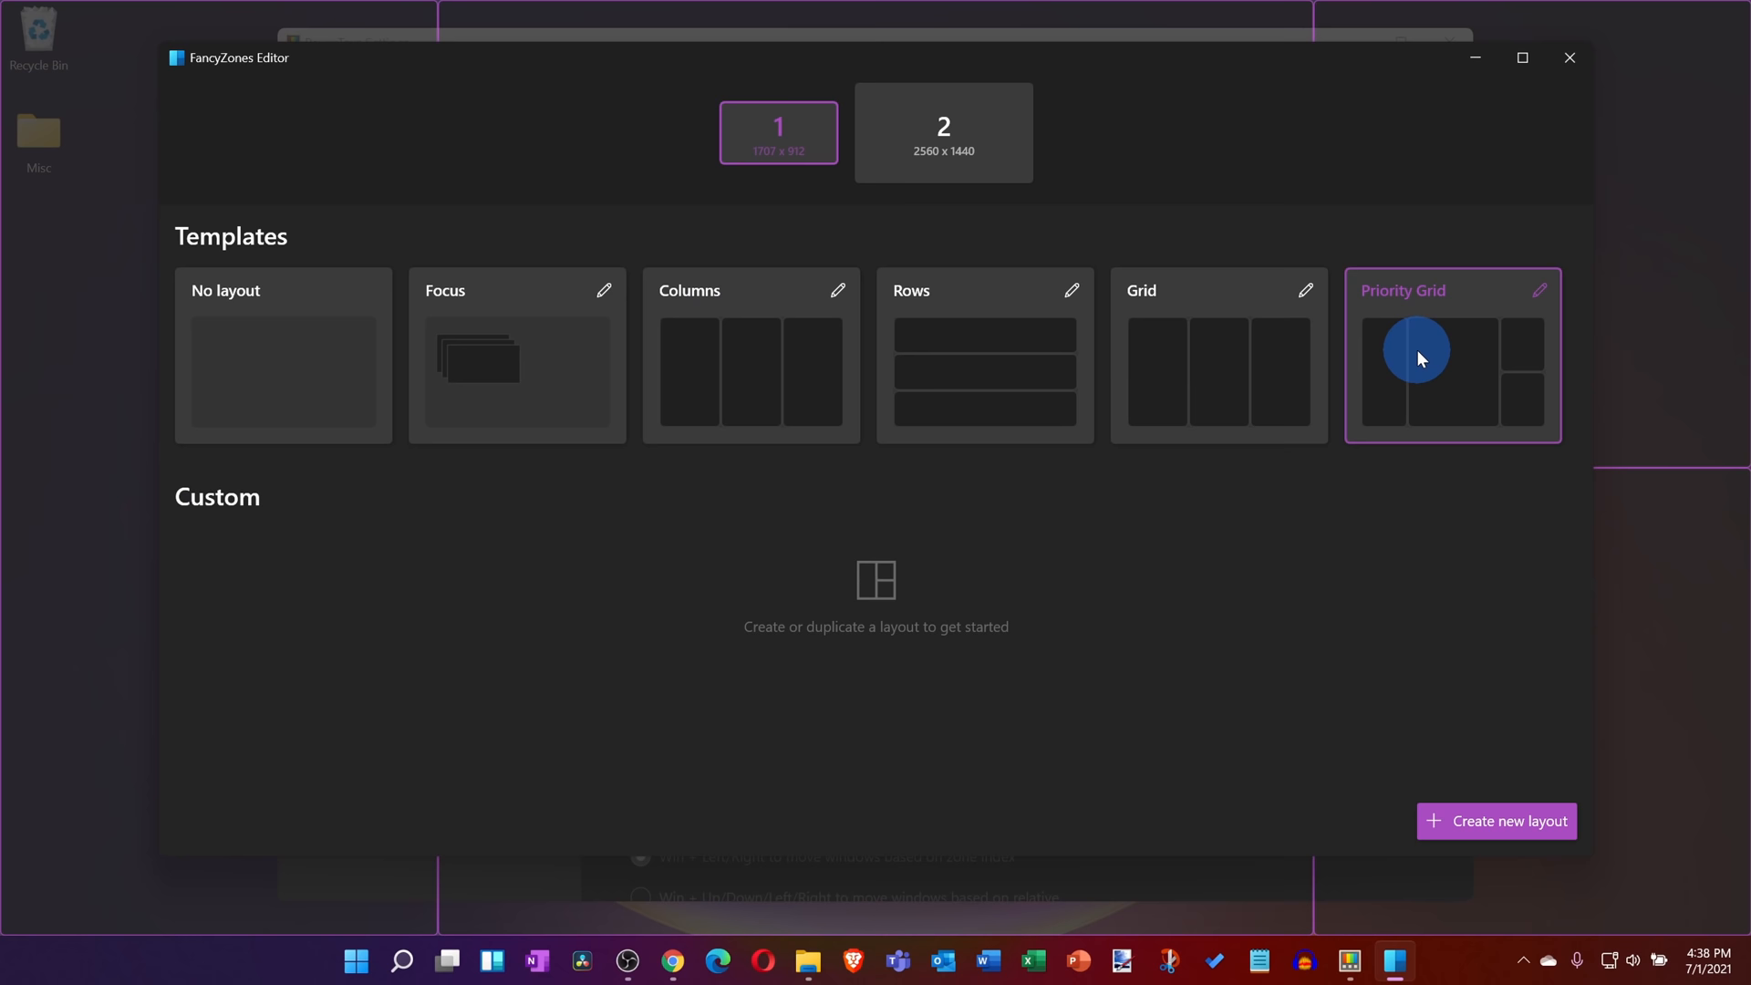
Apply the Priority Grid layout to monitor 1
click(1503, 821)
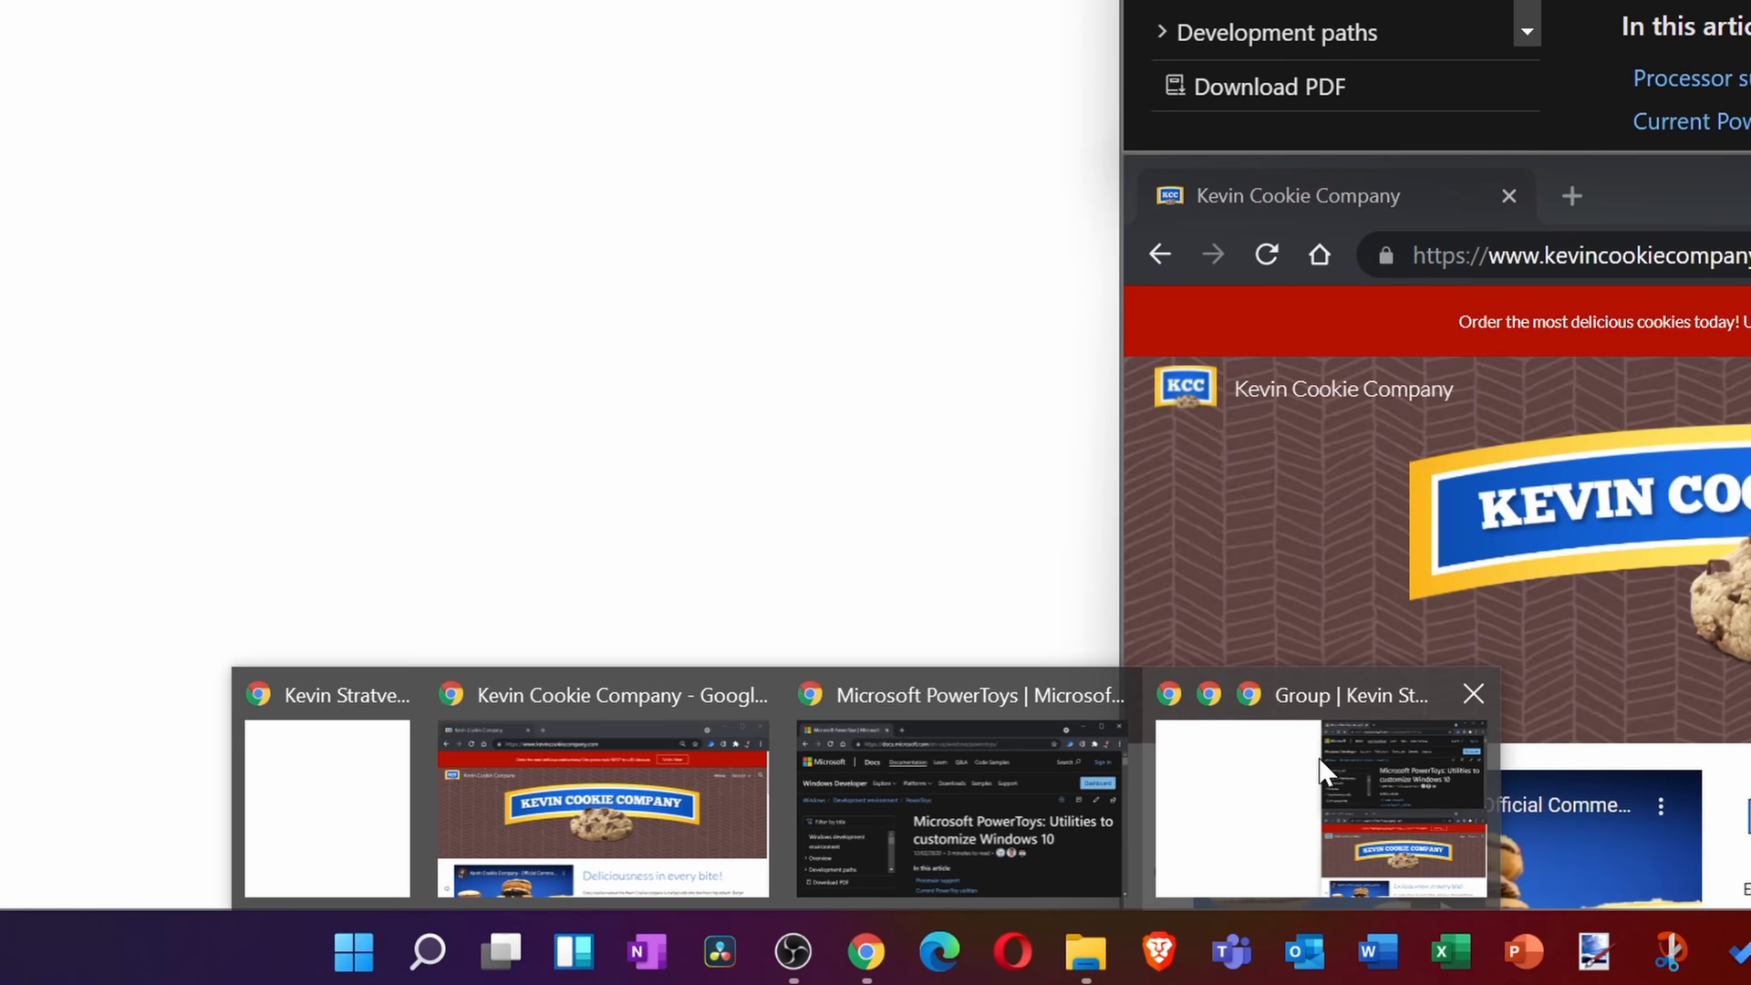
Restore the snapped group of Chrome windows from the taskbar thumbnail
click(1325, 803)
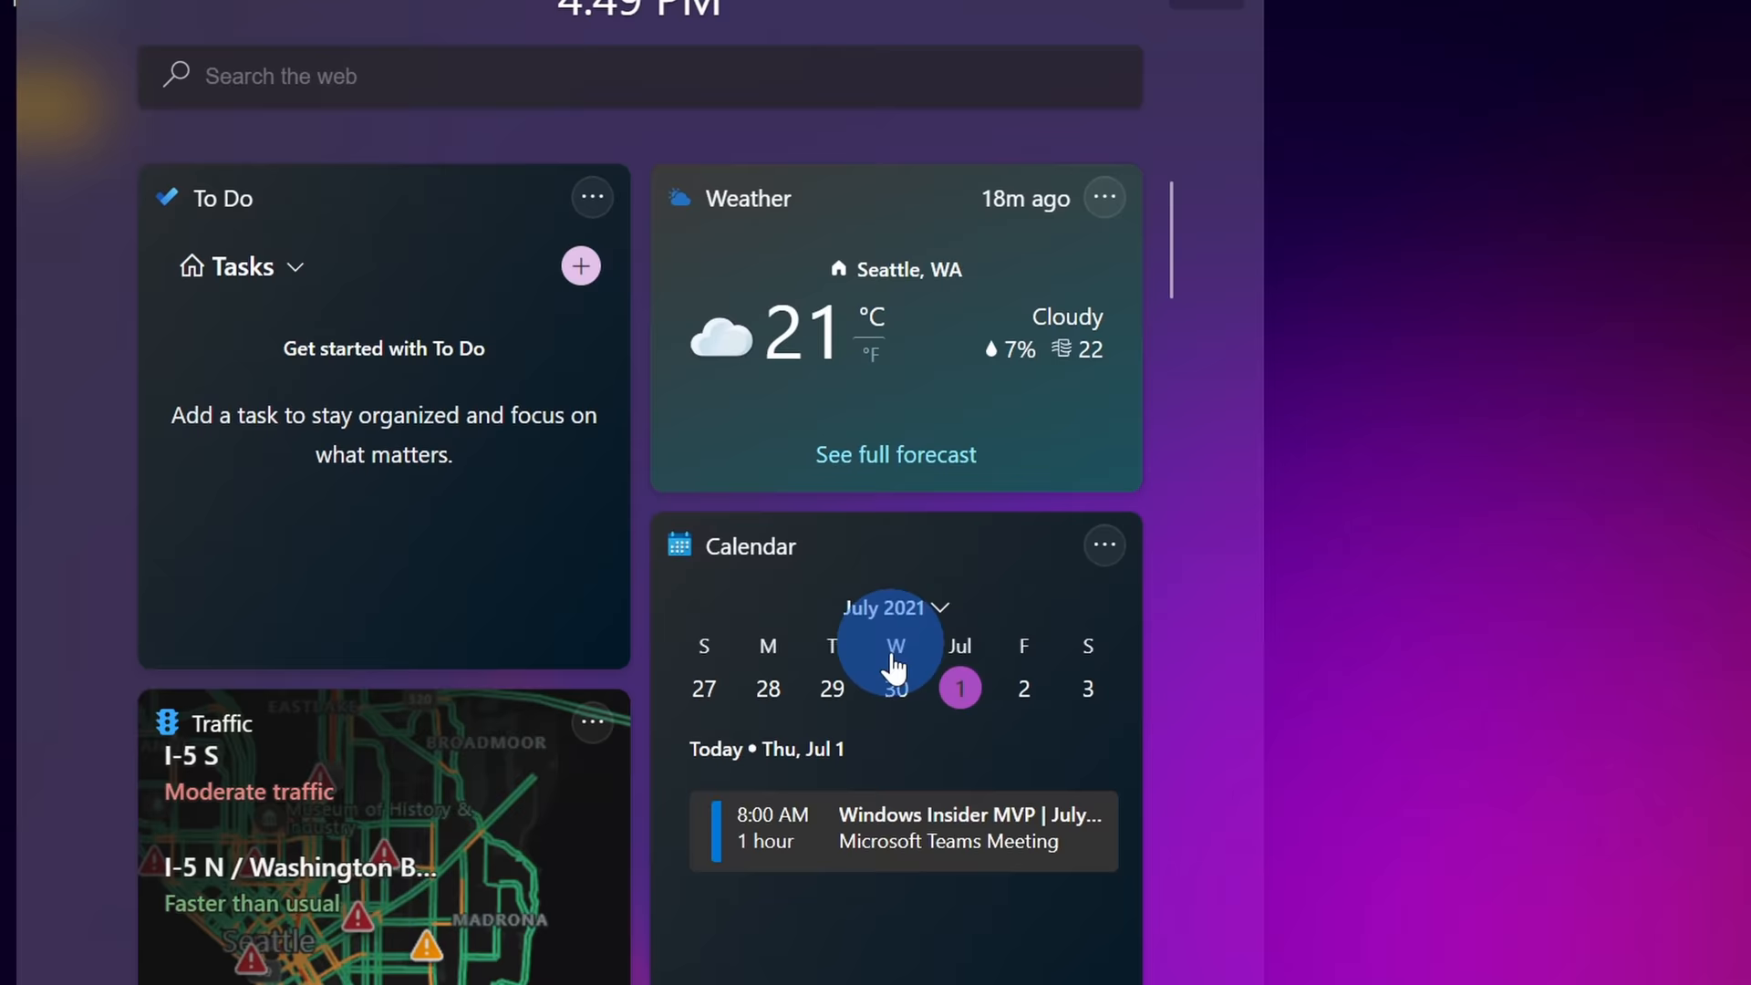
Scroll through the widgets board past To Do, Weather, Calendar and Traffic
scroll(down, 3)
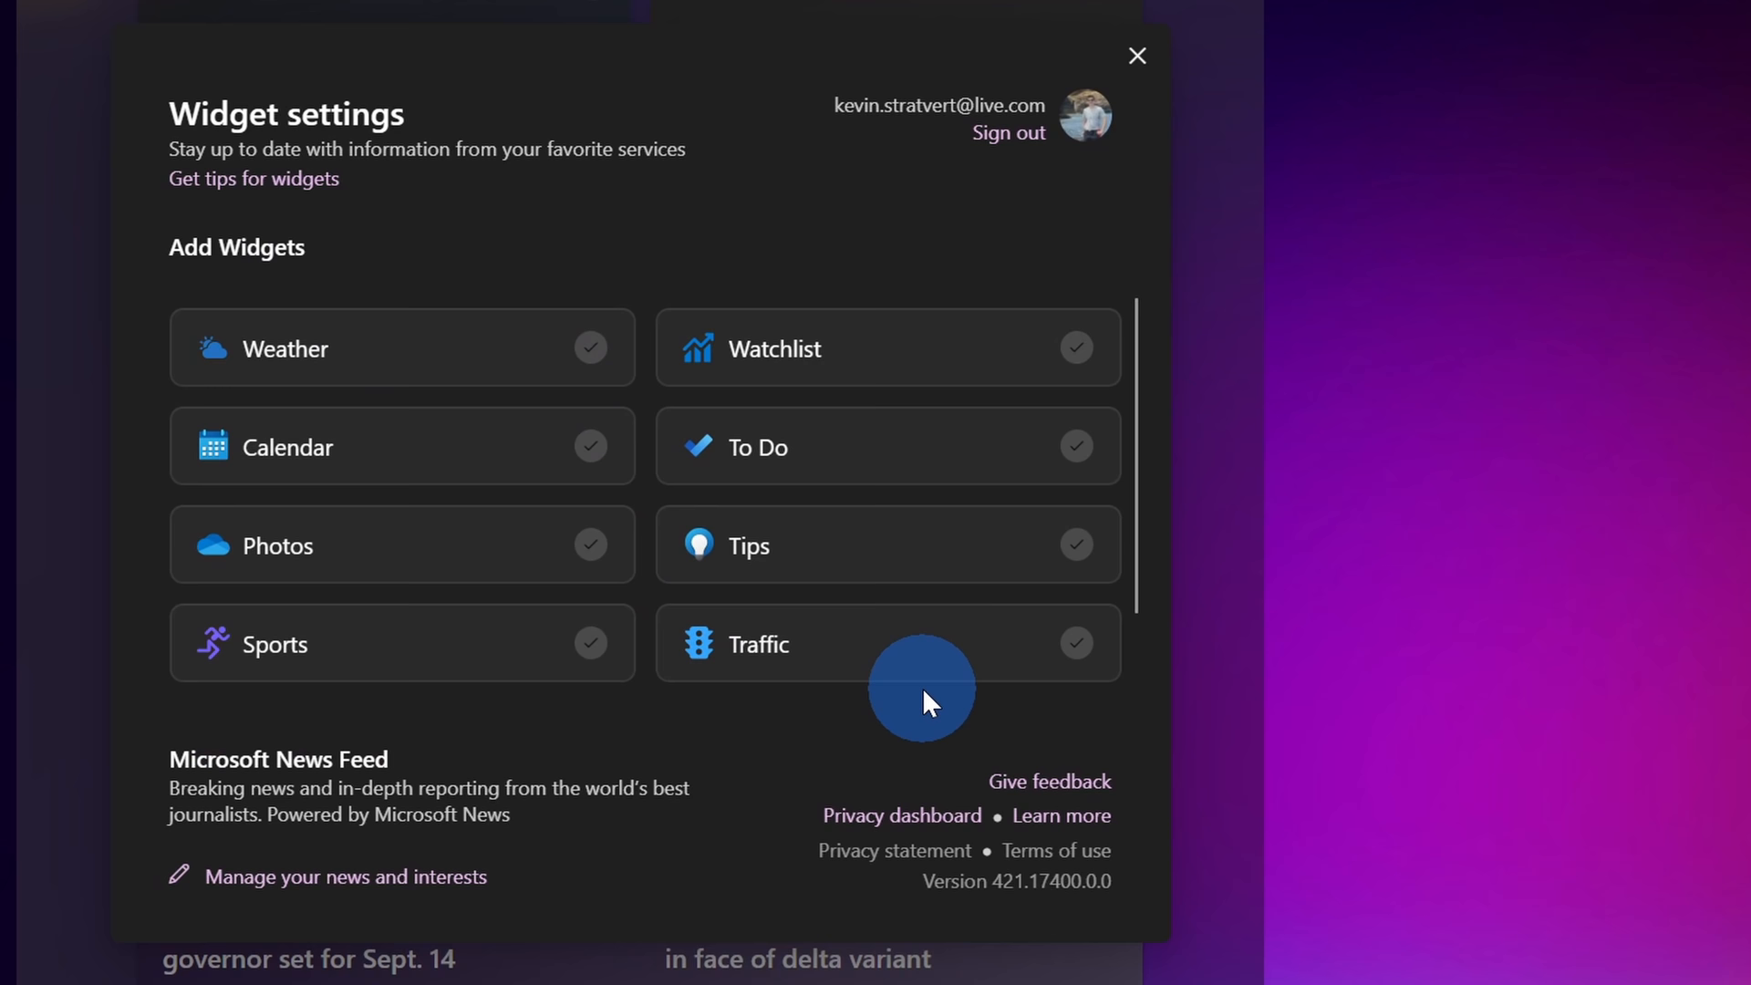
Close the widget panels, returning to the purple desktop
click(1136, 55)
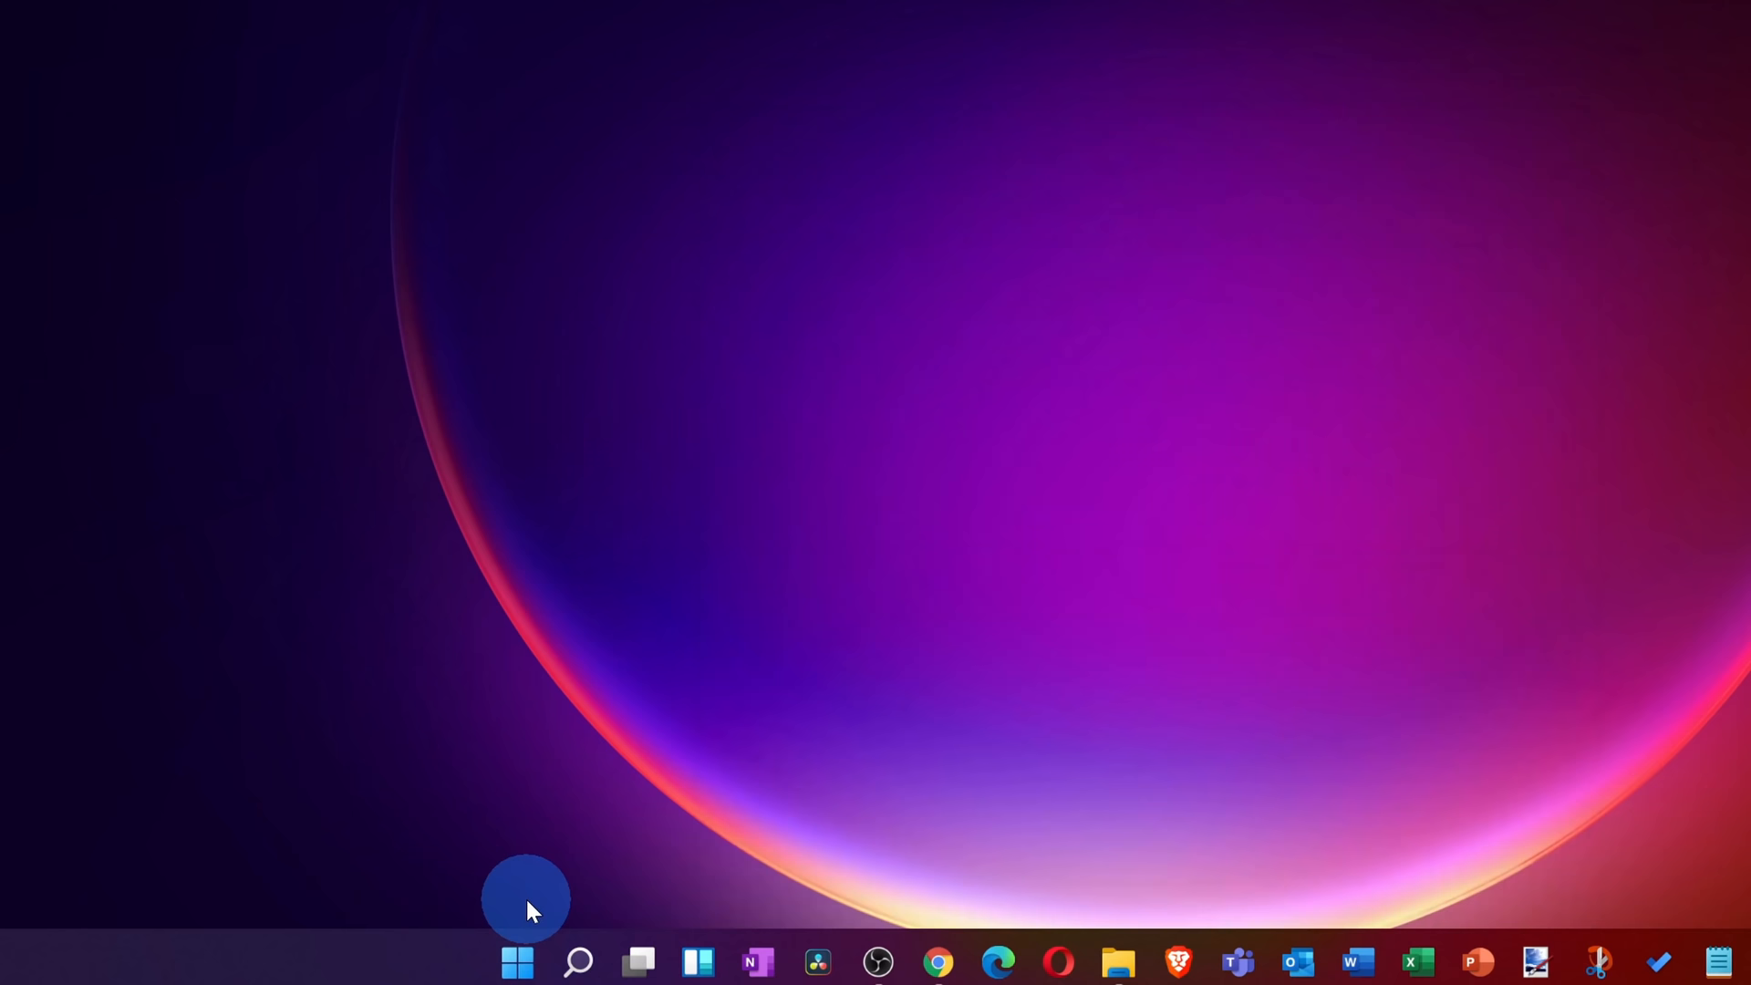
Show the Start button's quick-link menu listing Task Manager, Device Manager, Settings and Run
right_click(513, 959)
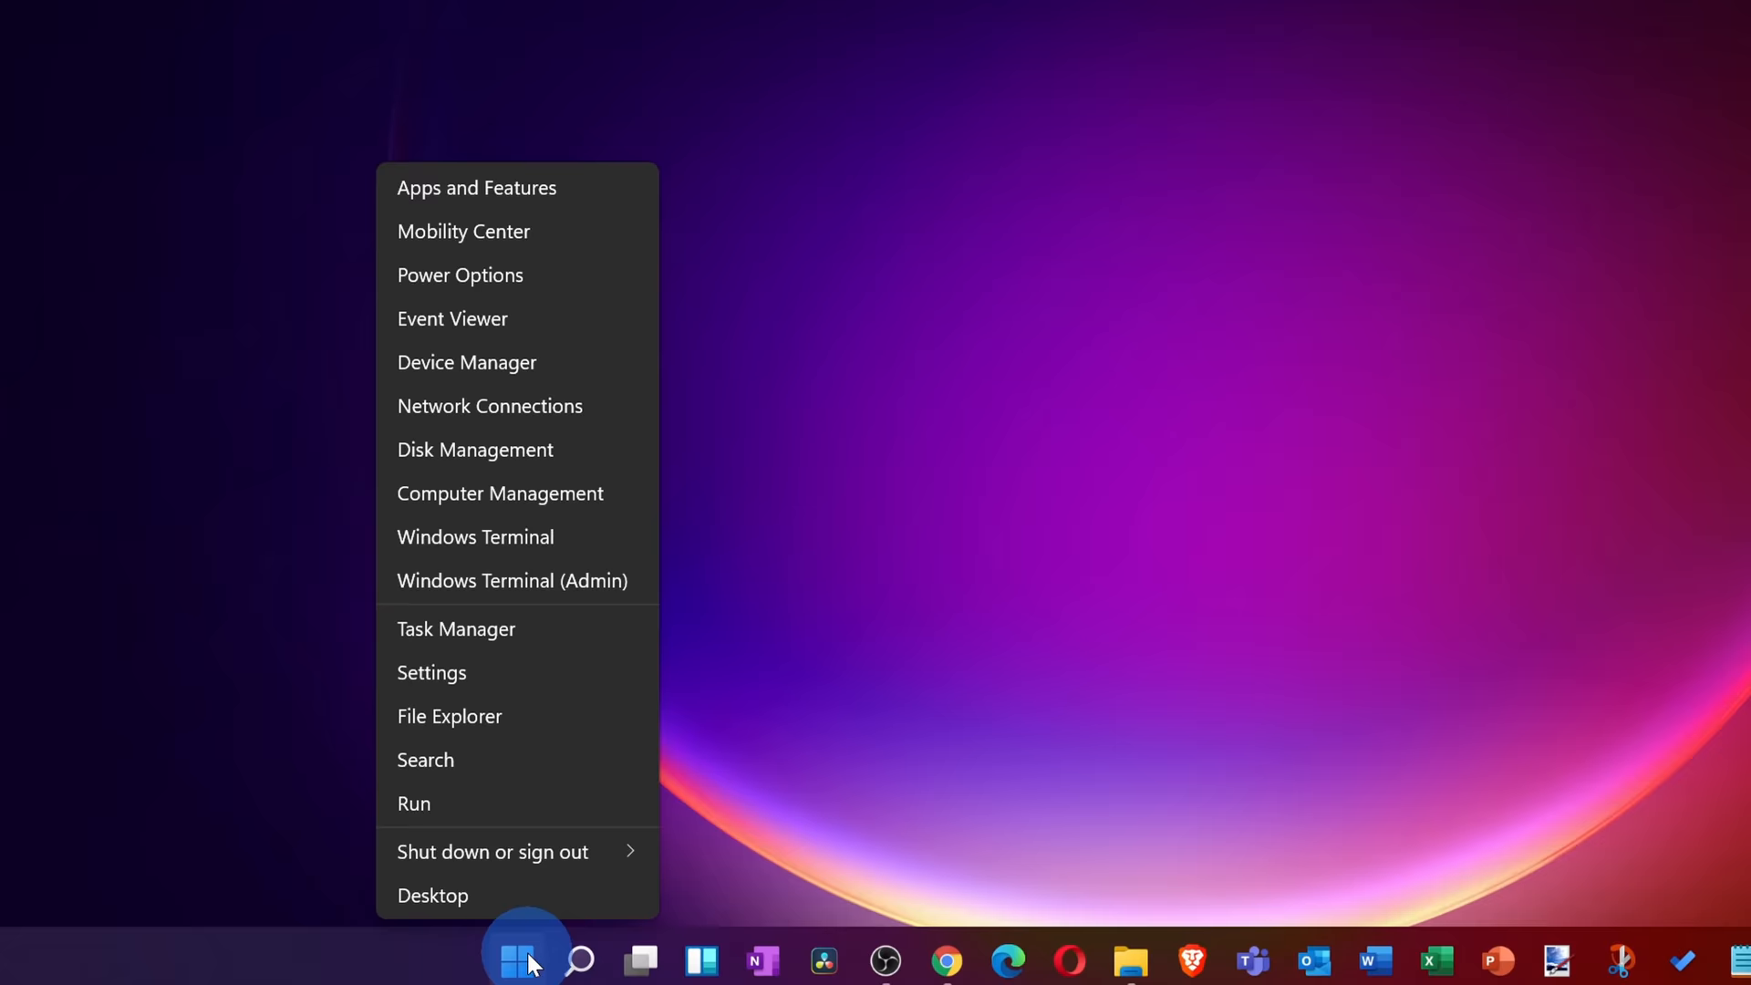